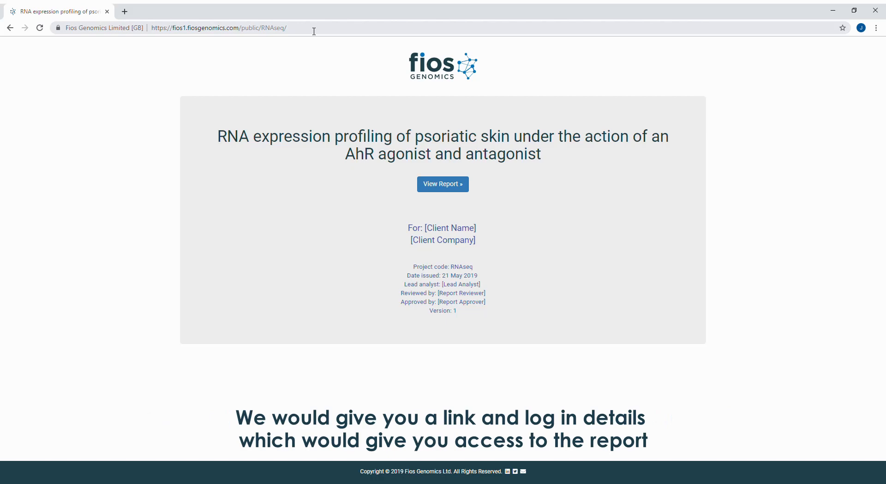
{"action": "mouse_move", "coordinate": [315, 96]}
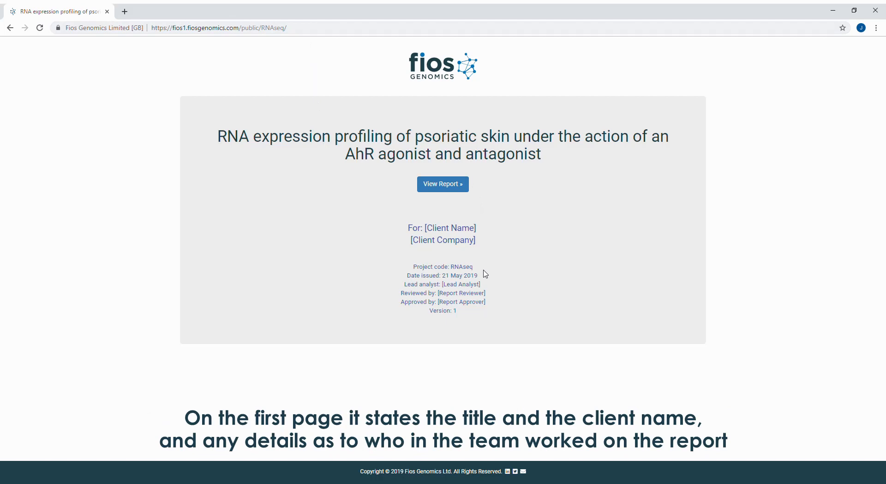
{"action": "mouse_move", "coordinate": [479, 318]}
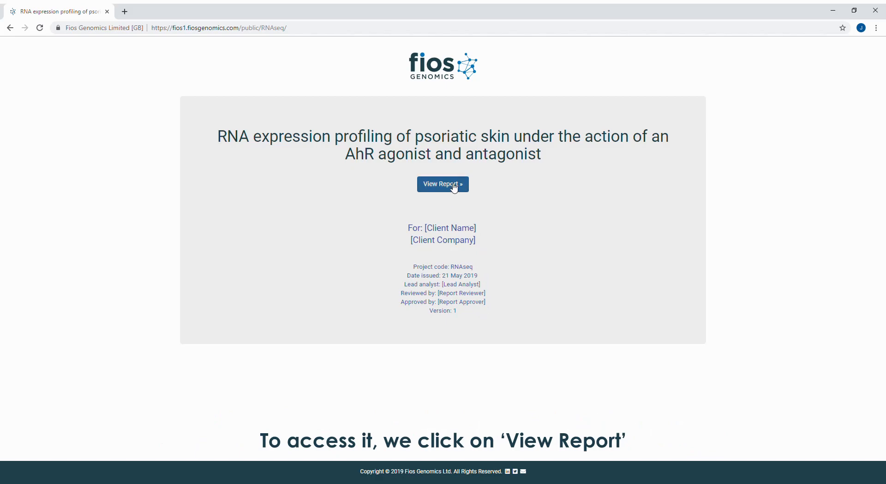
Open the full report and scroll the Executive summary down to Functional analysis and Study limitations.
{"action": "left_click", "coordinate": [443, 183]}
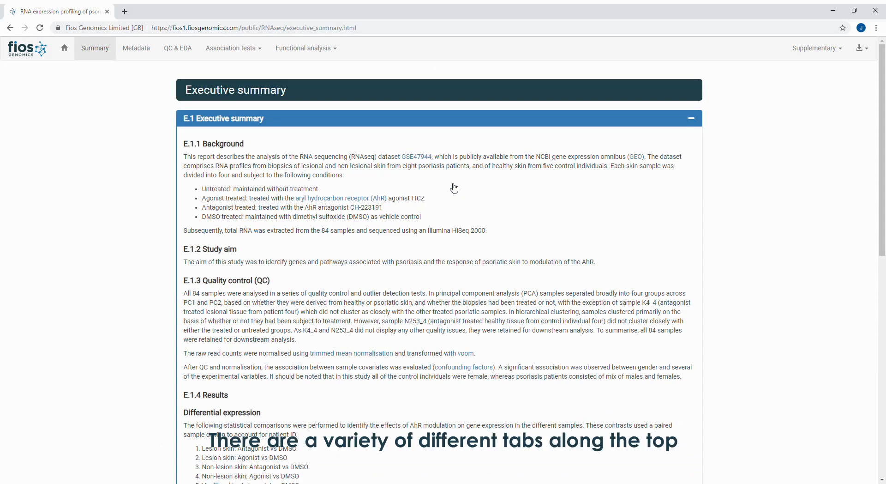
{"action": "mouse_move", "coordinate": [152, 64]}
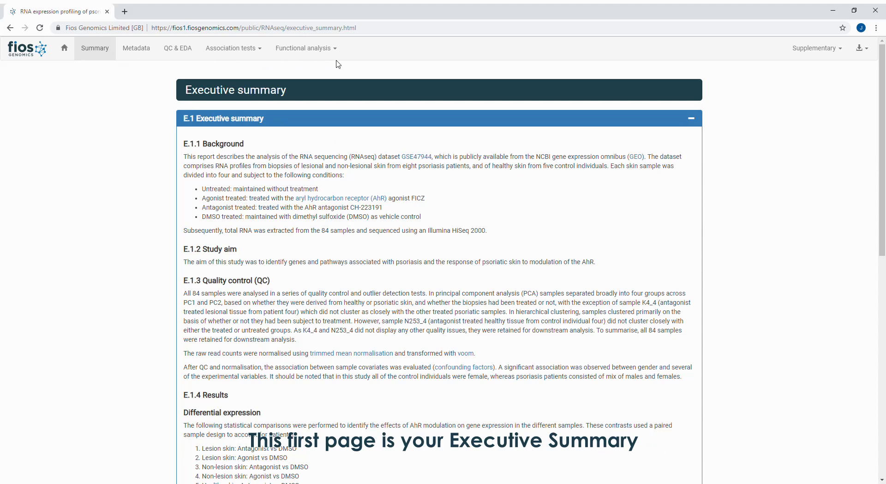
{"action": "mouse_move", "coordinate": [424, 135]}
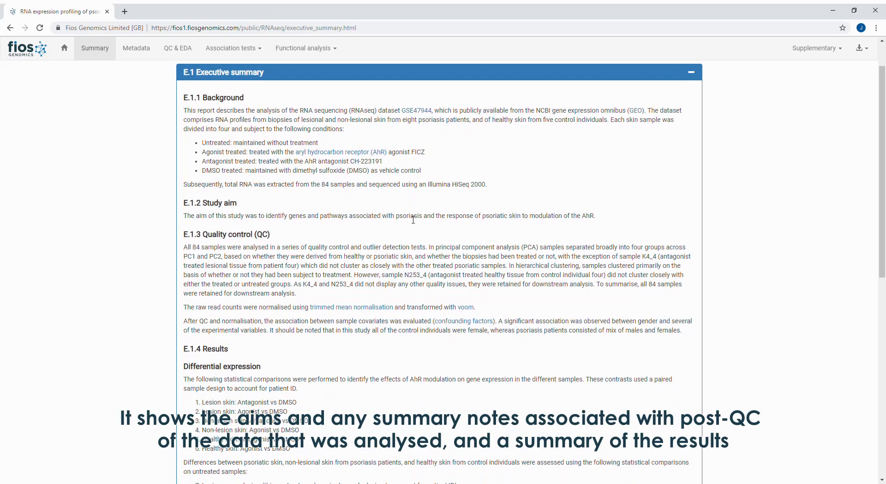
{"action": "scroll", "scroll_direction": "down", "scroll_amount": 3}
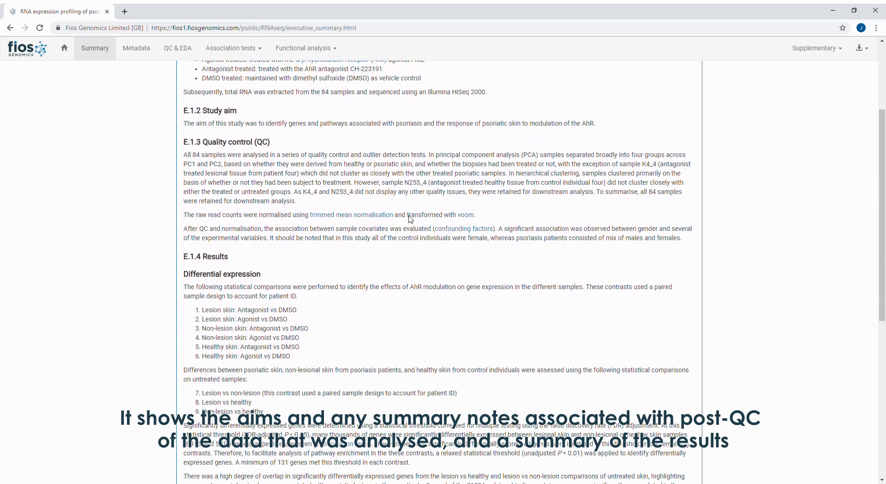
{"action": "scroll", "scroll_direction": "down", "scroll_amount": 3}
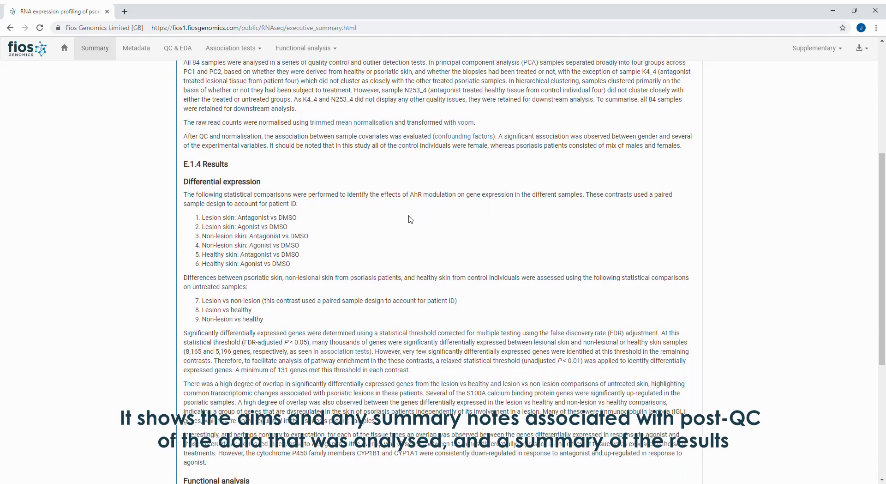
{"action": "scroll", "scroll_direction": "down", "scroll_amount": 3}
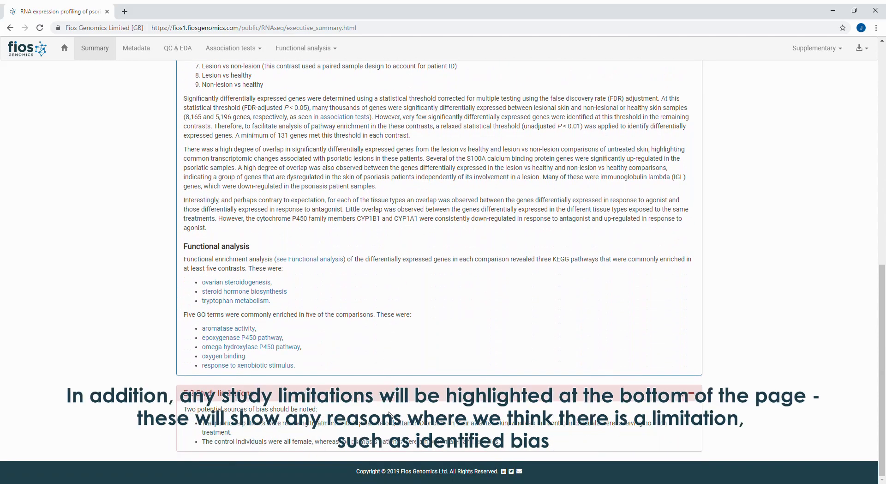
{"action": "mouse_move", "coordinate": [389, 438]}
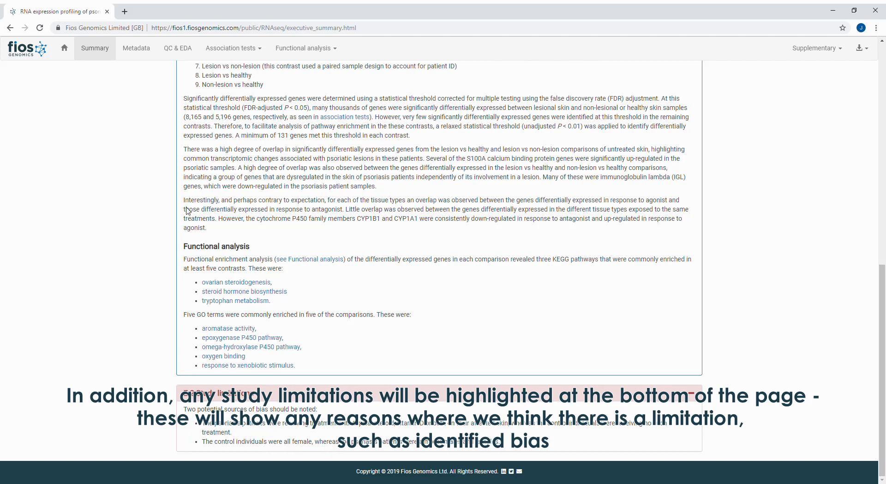
Open the Metadata page, sort sample descriptions by Age, and view the factor and numeric summaries.
{"action": "left_click", "coordinate": [136, 49]}
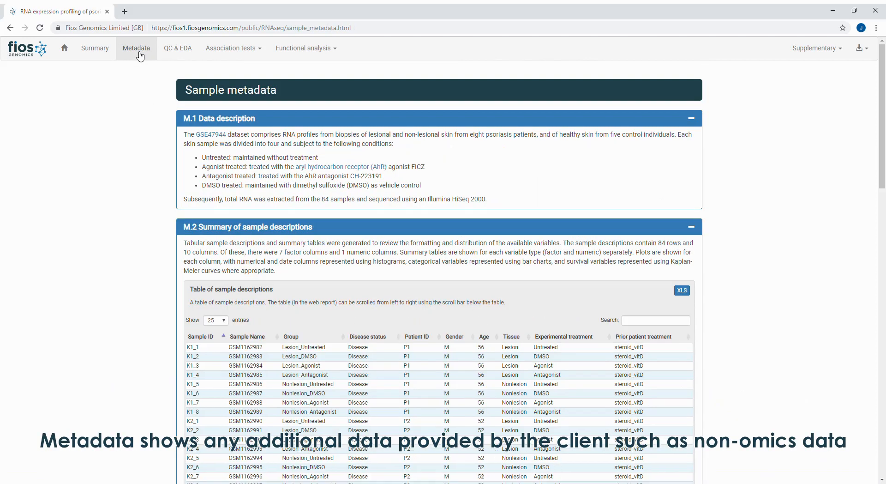
{"action": "mouse_move", "coordinate": [138, 55]}
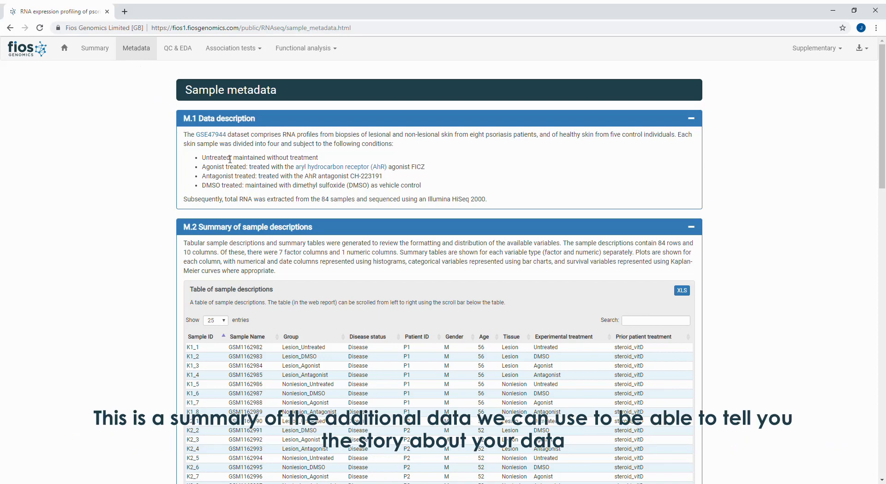
{"action": "scroll", "scroll_direction": "down", "scroll_amount": 3}
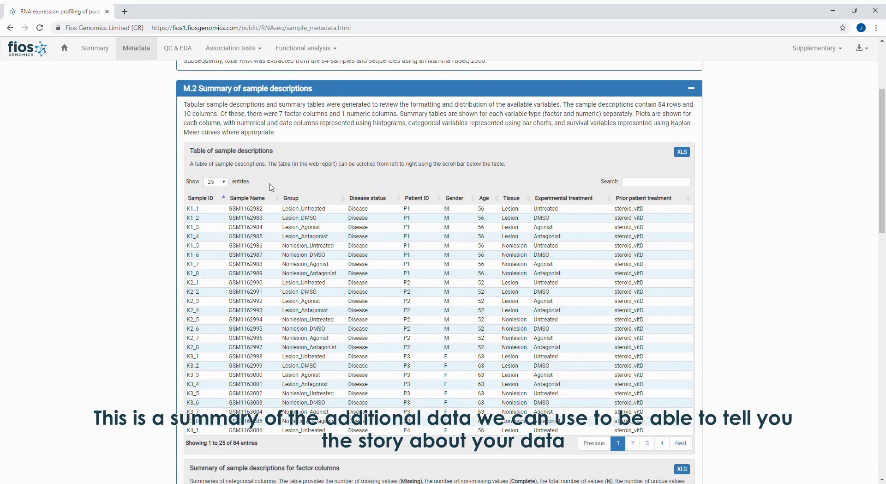
{"action": "mouse_move", "coordinate": [465, 202]}
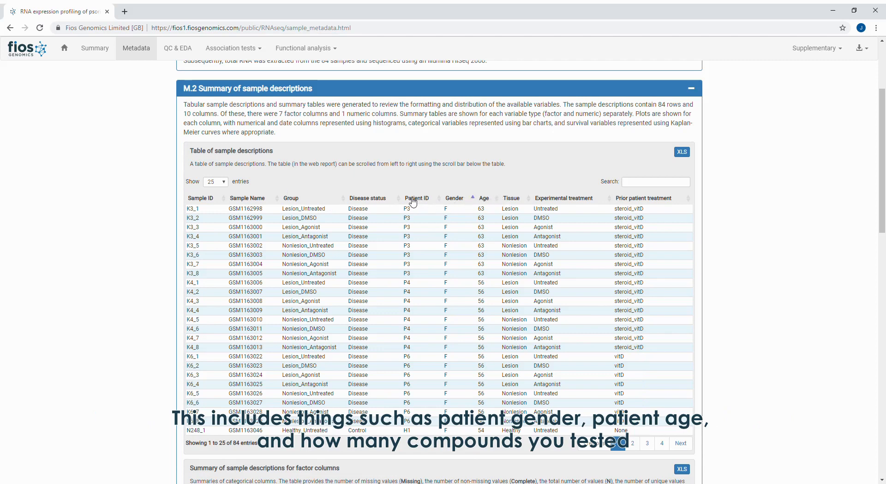
{"action": "left_click", "coordinate": [247, 198]}
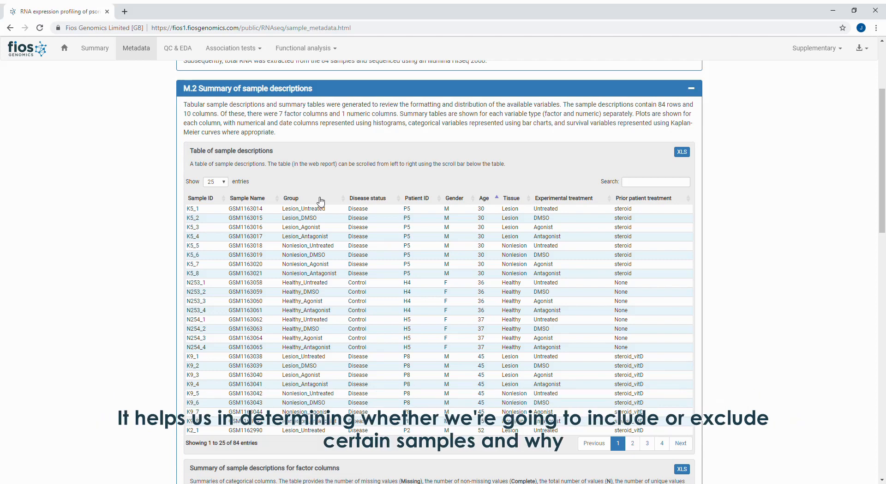
{"action": "scroll", "scroll_direction": "down", "scroll_amount": 3}
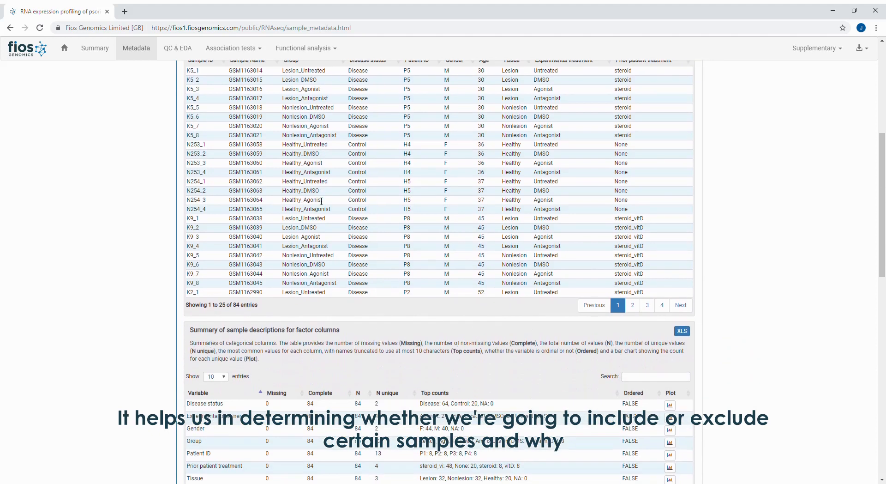
{"action": "scroll", "scroll_direction": "down", "scroll_amount": 3}
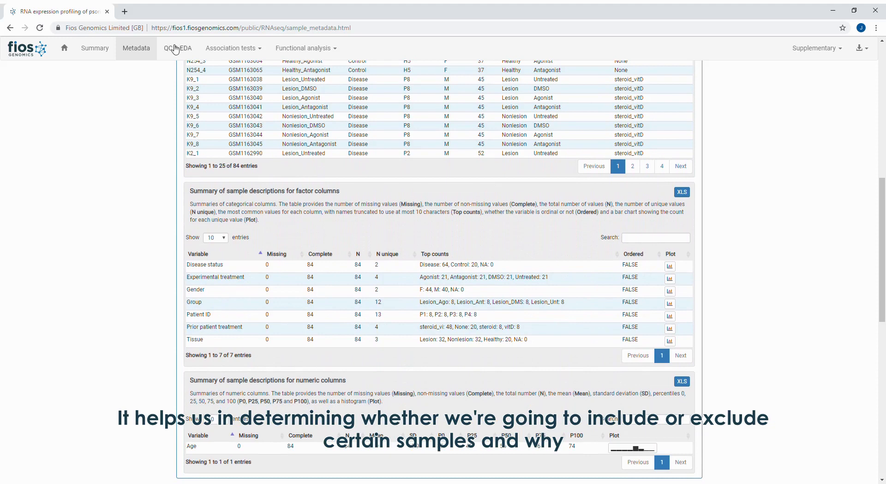
Open the QC & EDA page and scroll through the raw QC table to the Q.2.1.3 raw-data plots.
{"action": "left_click", "coordinate": [177, 47]}
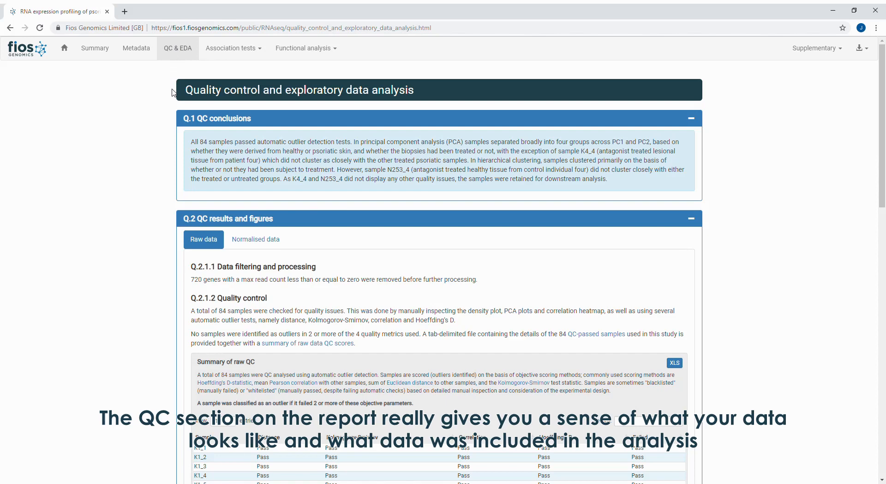
{"action": "scroll", "scroll_direction": "down", "scroll_amount": 3}
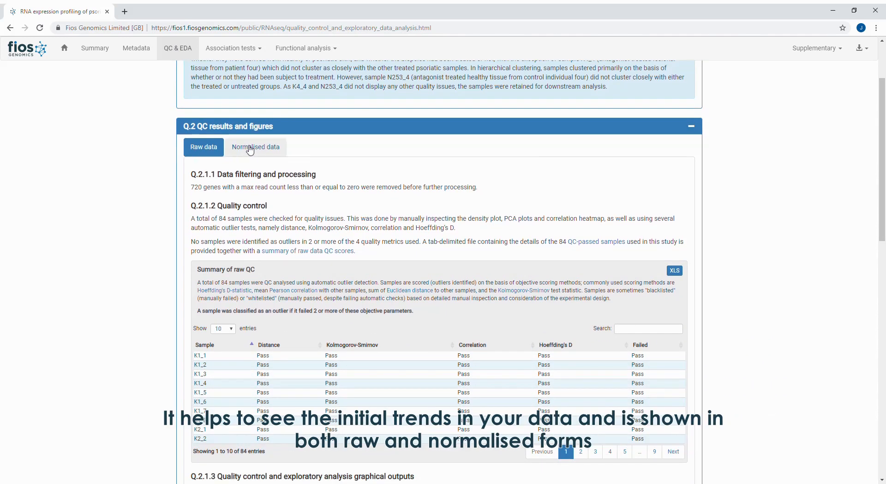
{"action": "mouse_move", "coordinate": [256, 150]}
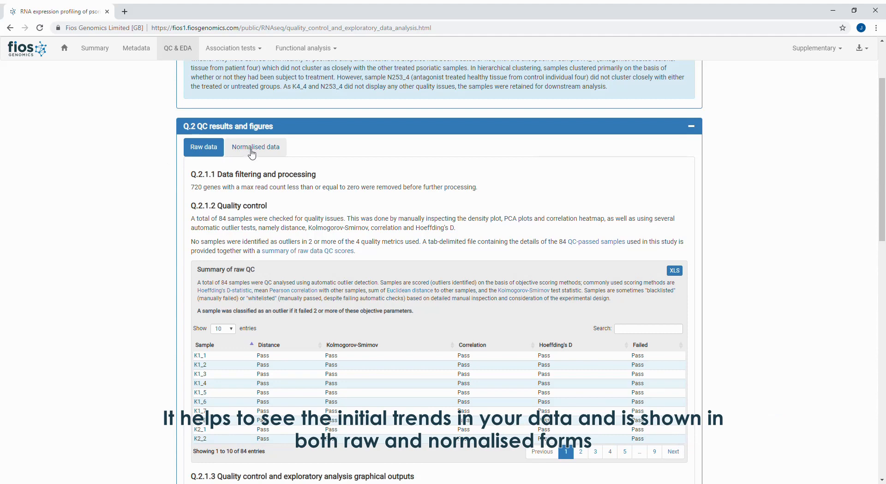
{"action": "mouse_move", "coordinate": [360, 345]}
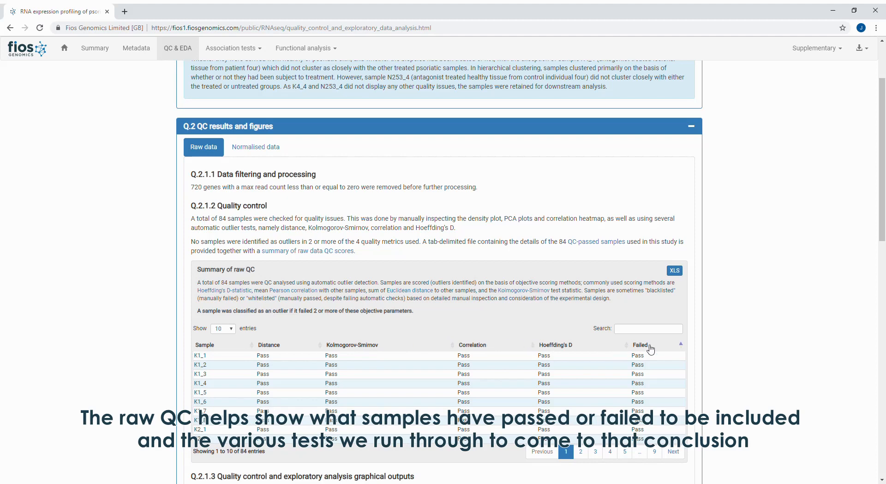
{"action": "scroll", "scroll_direction": "down", "scroll_amount": 3}
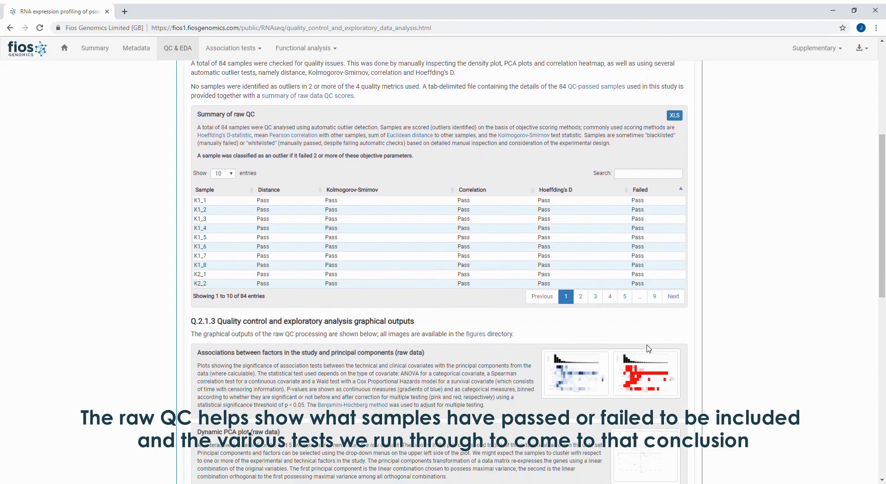
{"action": "scroll", "scroll_direction": "down", "scroll_amount": 3}
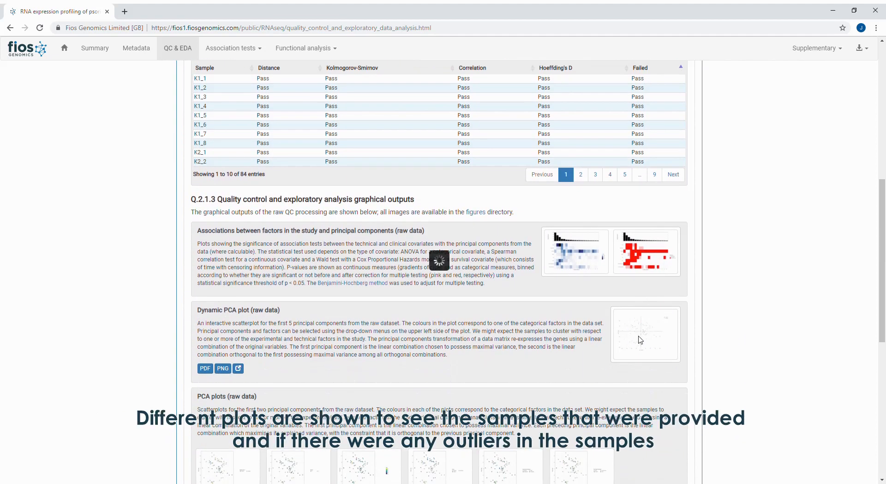
{"action": "left_click", "coordinate": [645, 332]}
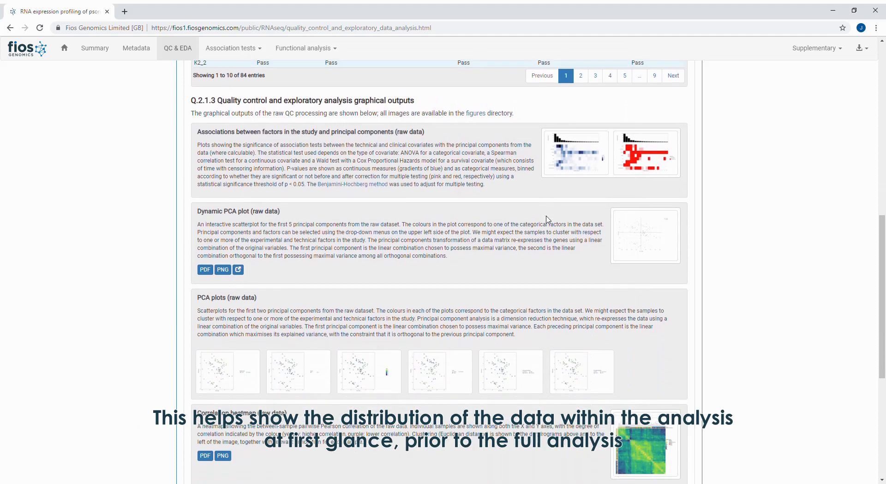
{"action": "scroll", "scroll_direction": "down", "scroll_amount": 3}
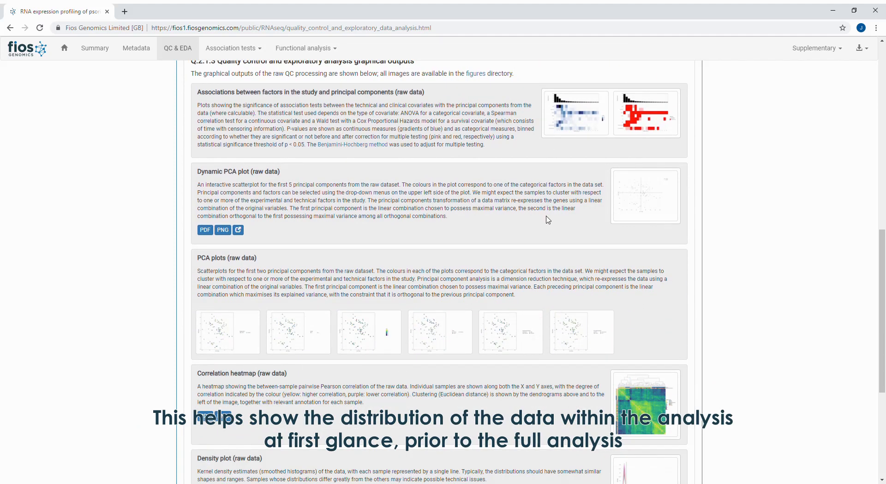
{"action": "mouse_move", "coordinate": [632, 384]}
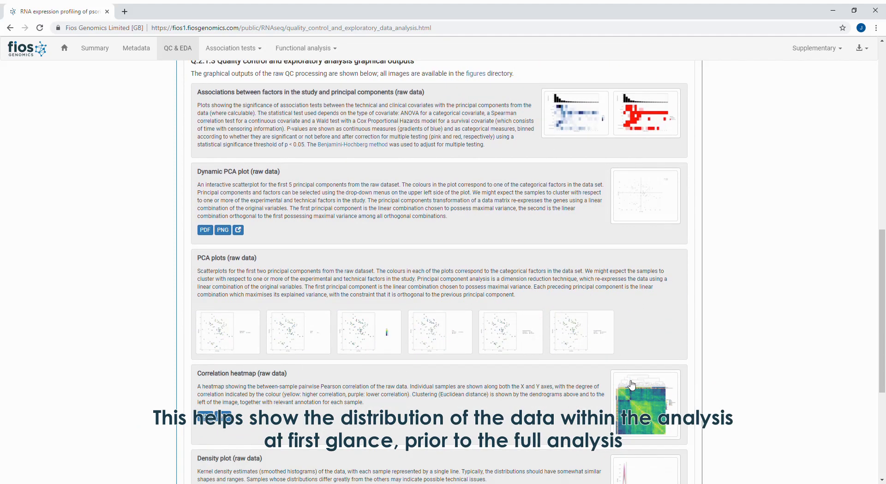
{"action": "left_click", "coordinate": [645, 403]}
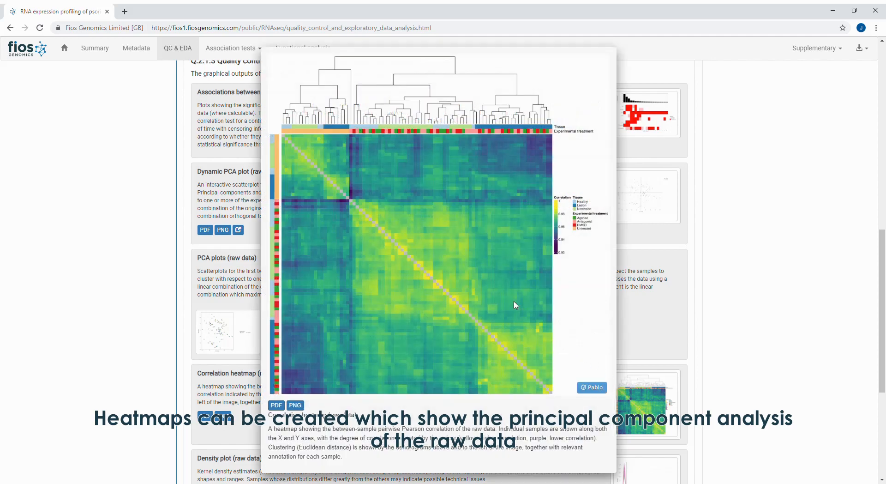
{"action": "mouse_move", "coordinate": [204, 380]}
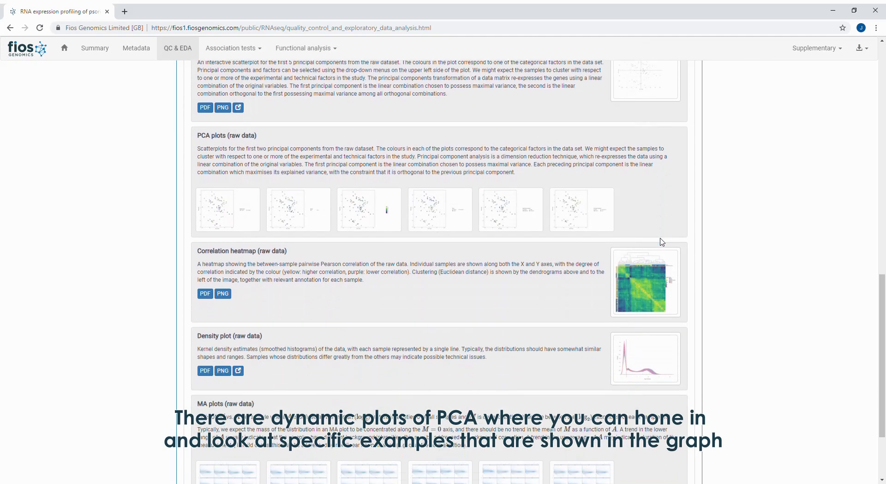
{"action": "scroll", "scroll_direction": "down", "scroll_amount": 3}
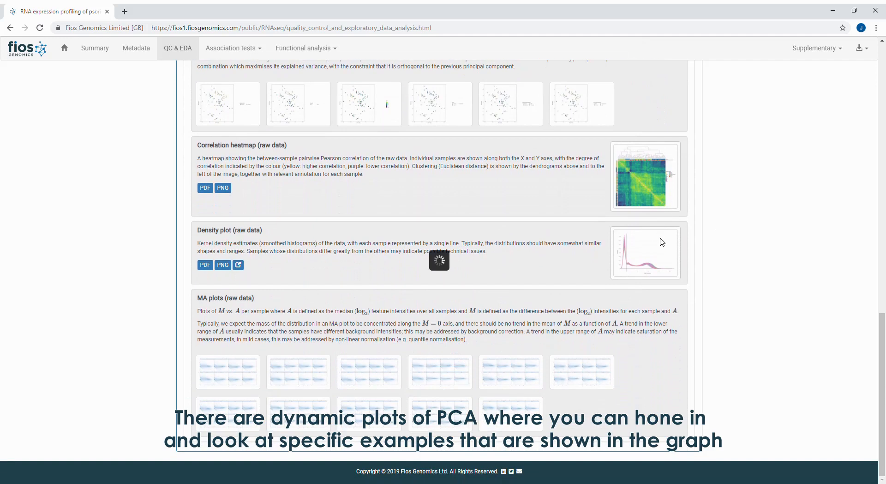
{"action": "left_click", "coordinate": [238, 265]}
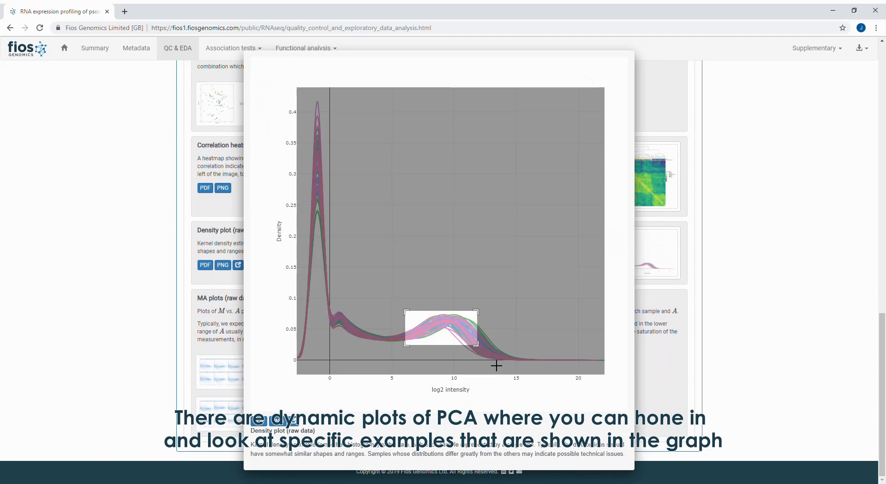
{"action": "left_click_drag", "start_coordinate": [405, 308], "coordinate": [478, 346]}
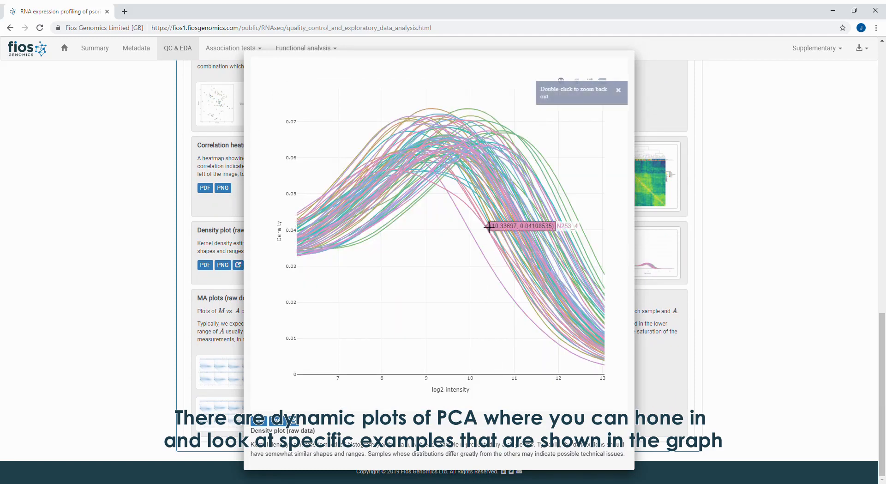
{"action": "mouse_move", "coordinate": [509, 143]}
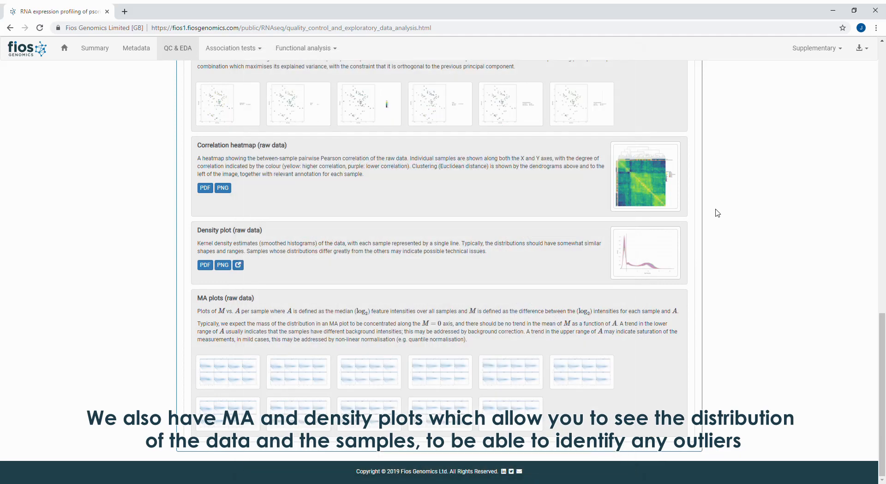
{"action": "left_click", "coordinate": [227, 372]}
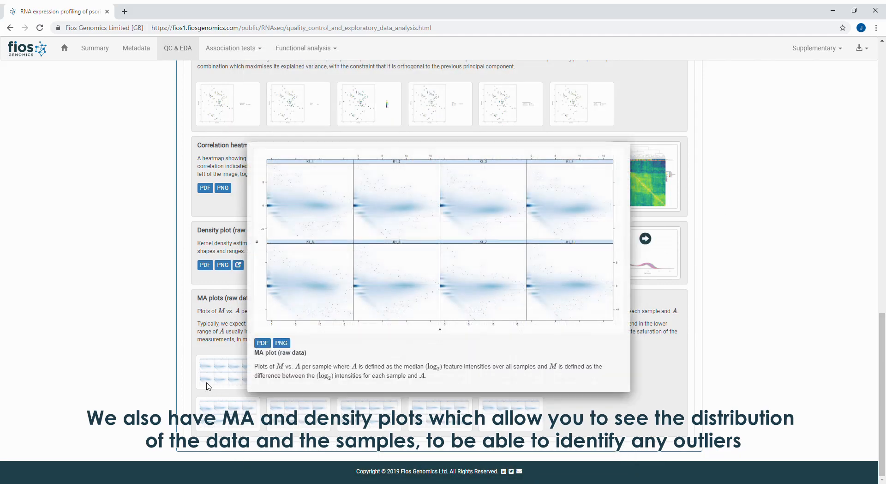
{"action": "mouse_move", "coordinate": [295, 217]}
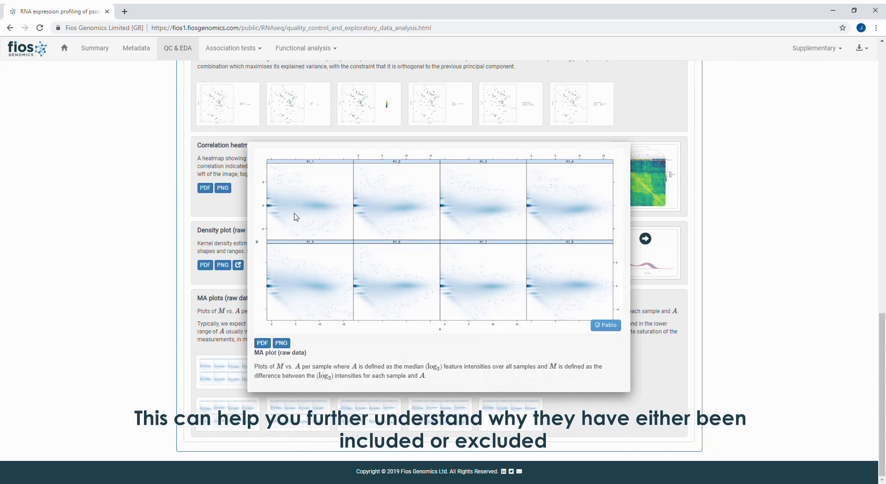
{"action": "left_click", "coordinate": [605, 325]}
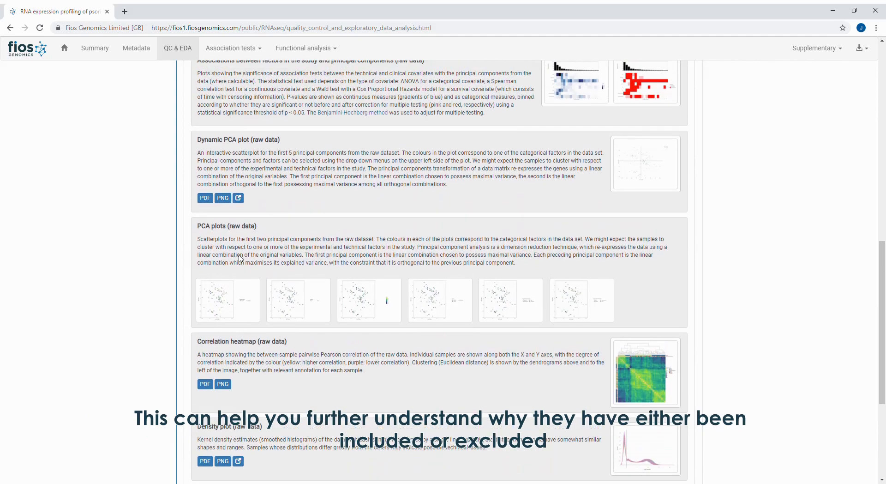
Switch Q.2 QC results to Normalised data and browse the normalised plots.
{"action": "left_click", "coordinate": [255, 103]}
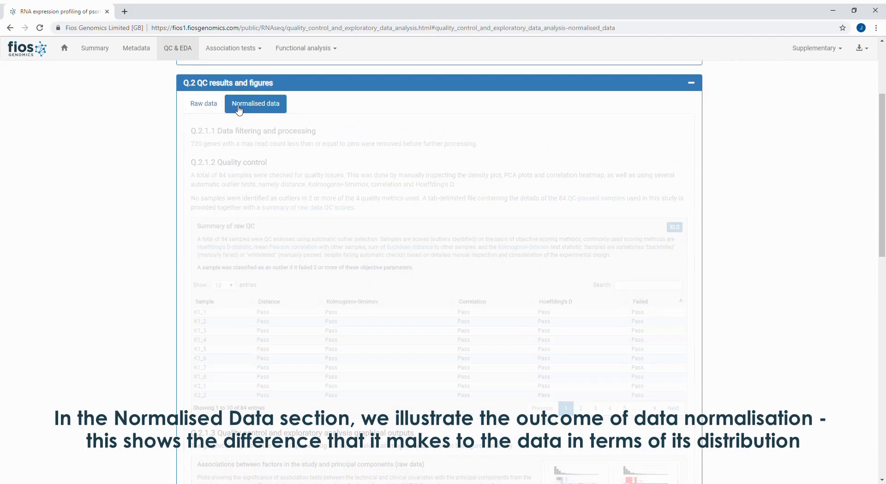
{"action": "left_click", "coordinate": [255, 103]}
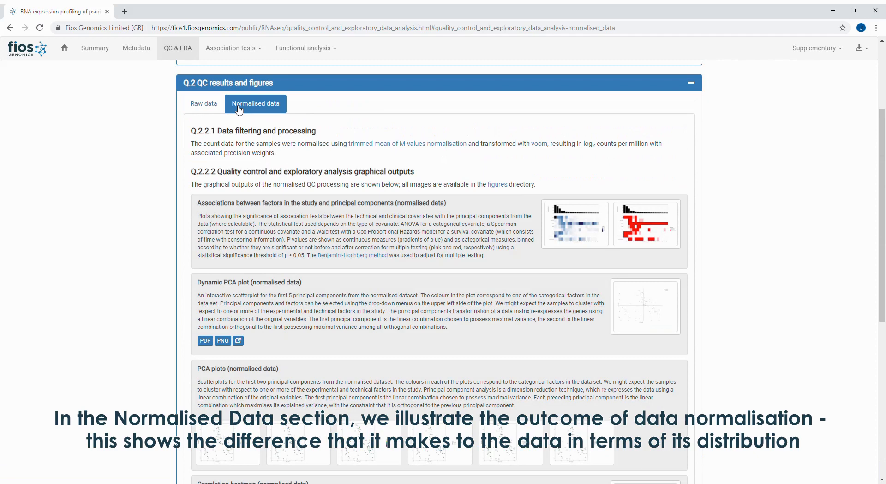
{"action": "mouse_move", "coordinate": [285, 200]}
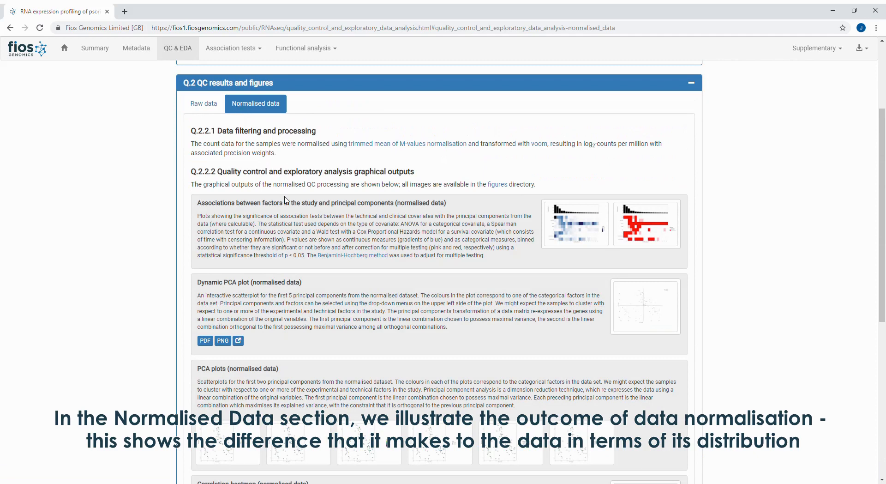
{"action": "scroll", "scroll_direction": "down", "scroll_amount": 3}
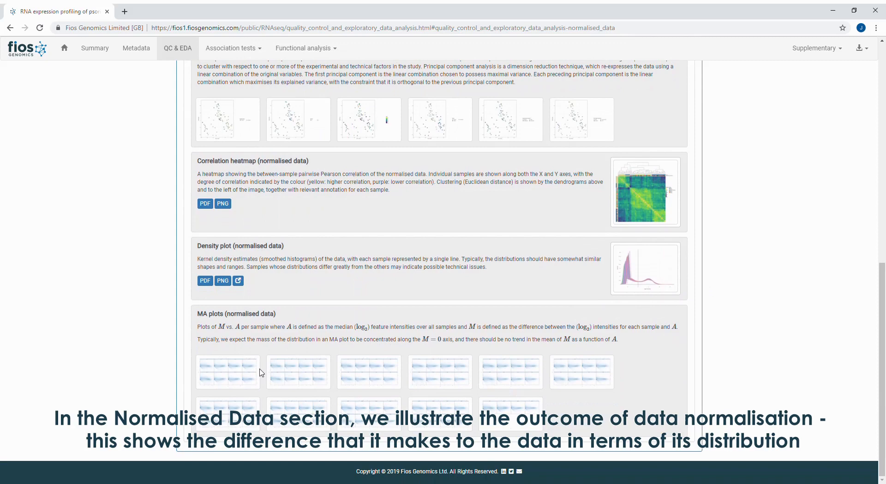
{"action": "left_click", "coordinate": [227, 372]}
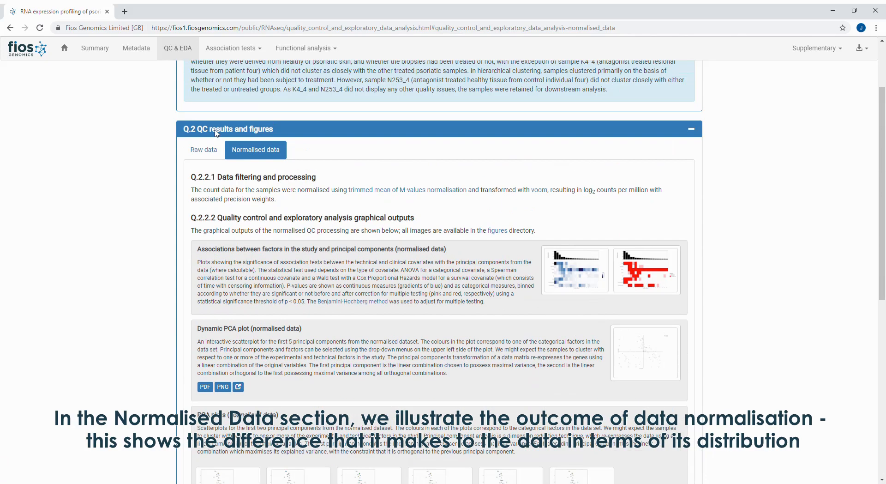
{"action": "left_click", "coordinate": [230, 48]}
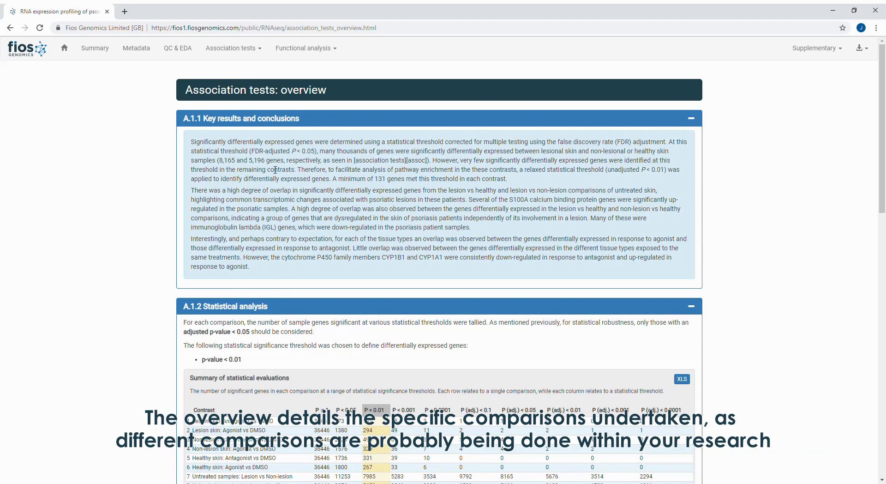
Scroll the Association tests overview to the volcano plots and enlarge one thumbnail.
{"action": "scroll", "scroll_direction": "down", "scroll_amount": 3}
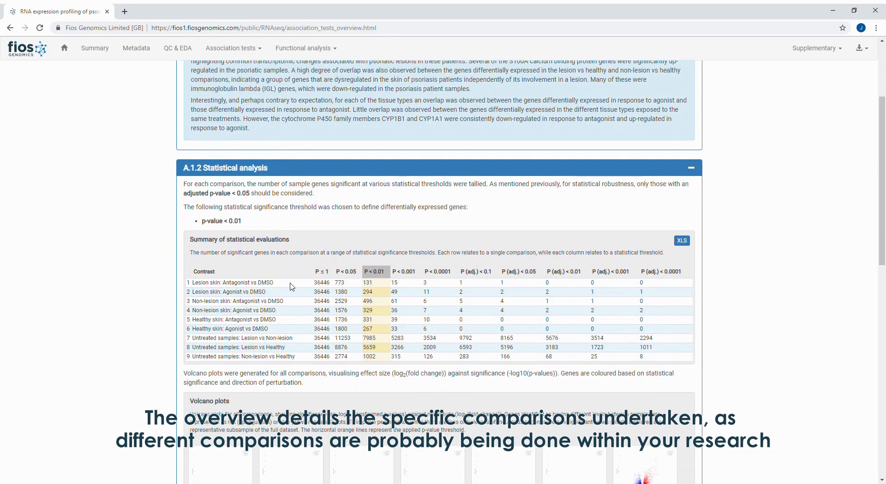
{"action": "scroll", "scroll_direction": "down", "scroll_amount": 3}
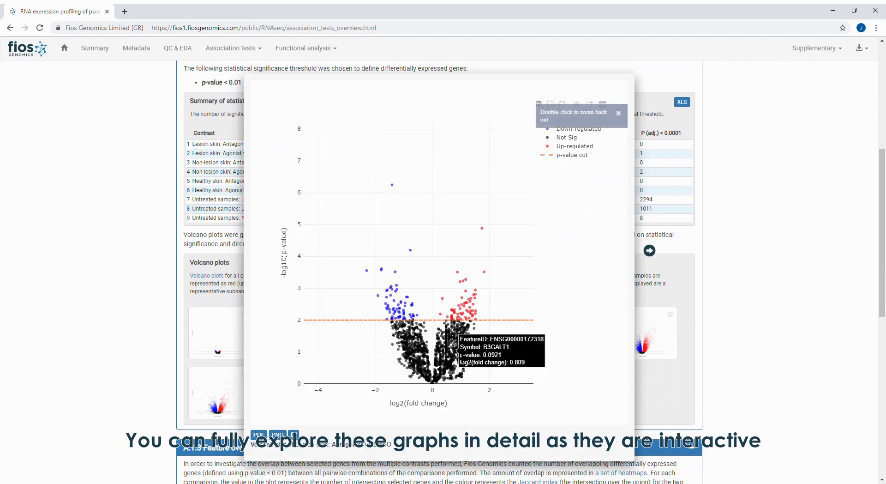
{"action": "mouse_move", "coordinate": [461, 298]}
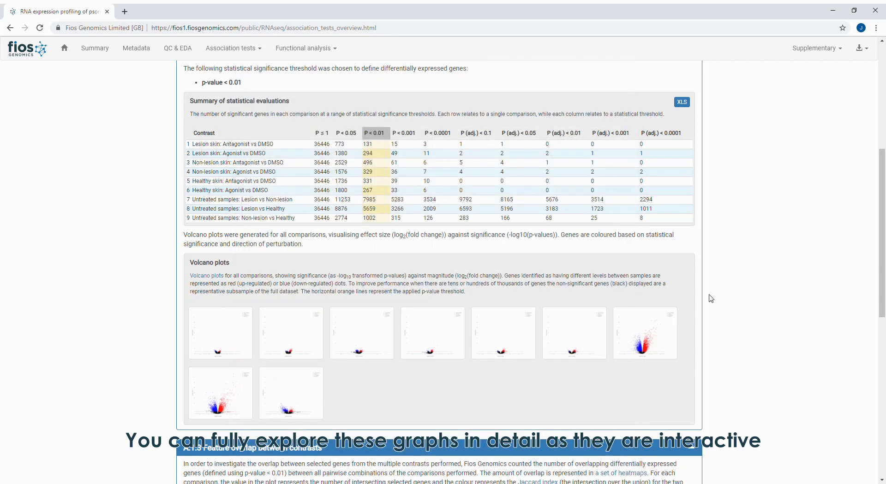
{"action": "left_click", "coordinate": [221, 393]}
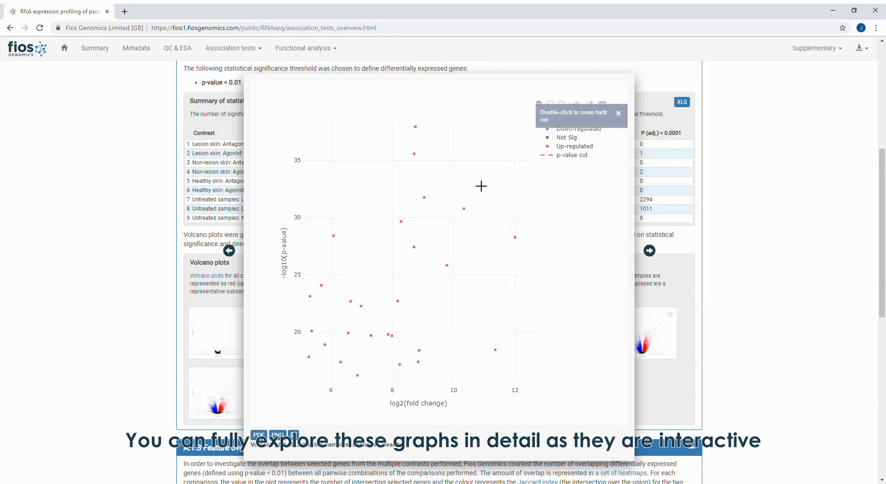
{"action": "mouse_move", "coordinate": [426, 198]}
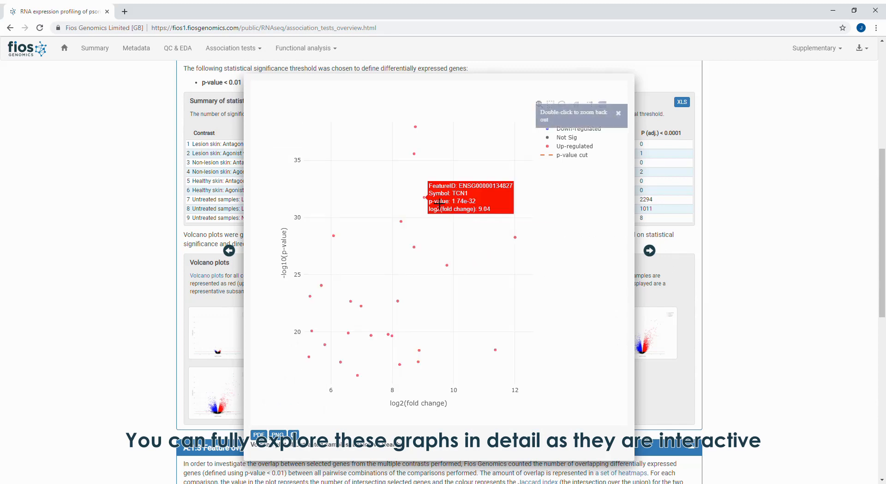
{"action": "mouse_move", "coordinate": [744, 267]}
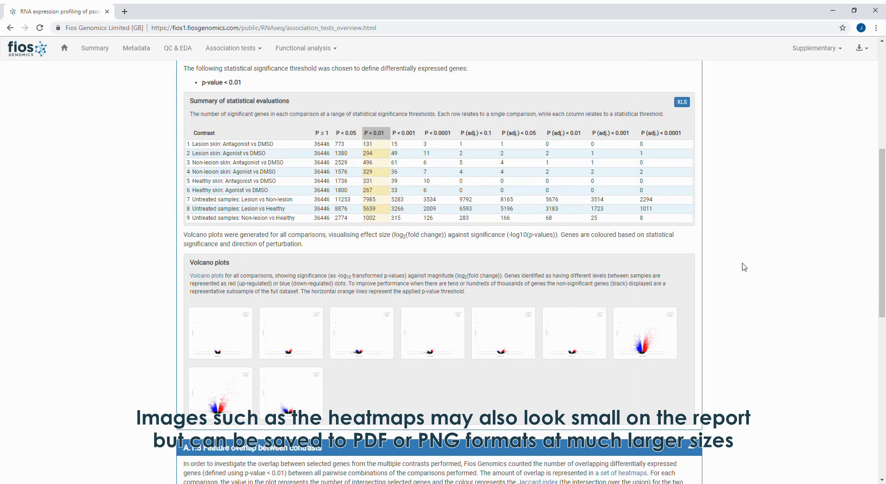
Scroll to the A.1.3 feature overlap heatmaps and open the Lesion skin Antagonist vs DMSO results.
{"action": "scroll", "scroll_direction": "down", "scroll_amount": 3}
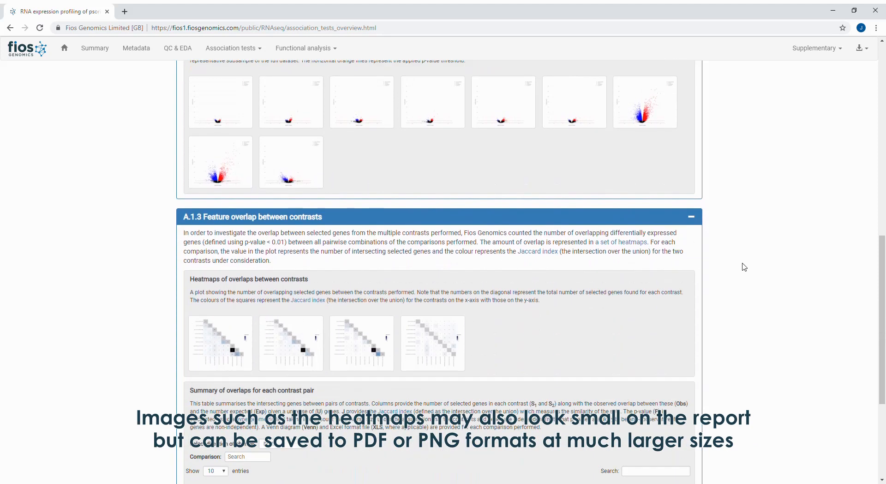
{"action": "left_click", "coordinate": [220, 343]}
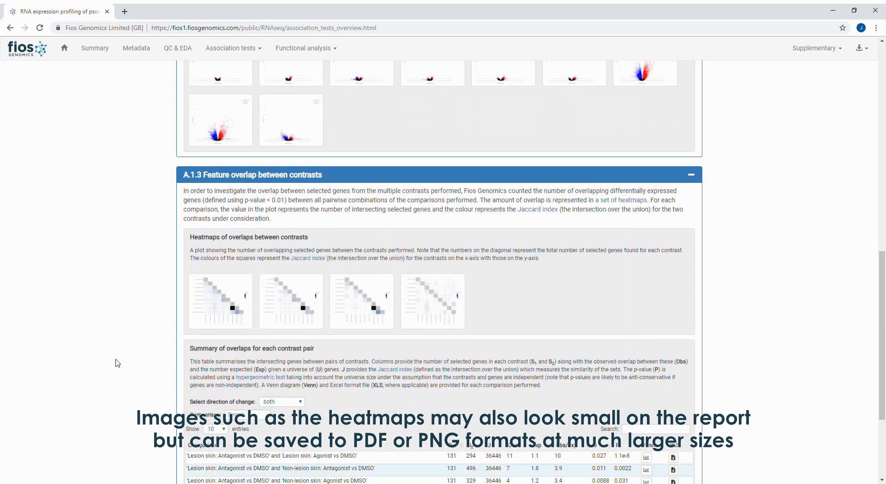
{"action": "scroll", "scroll_direction": "down", "scroll_amount": 3}
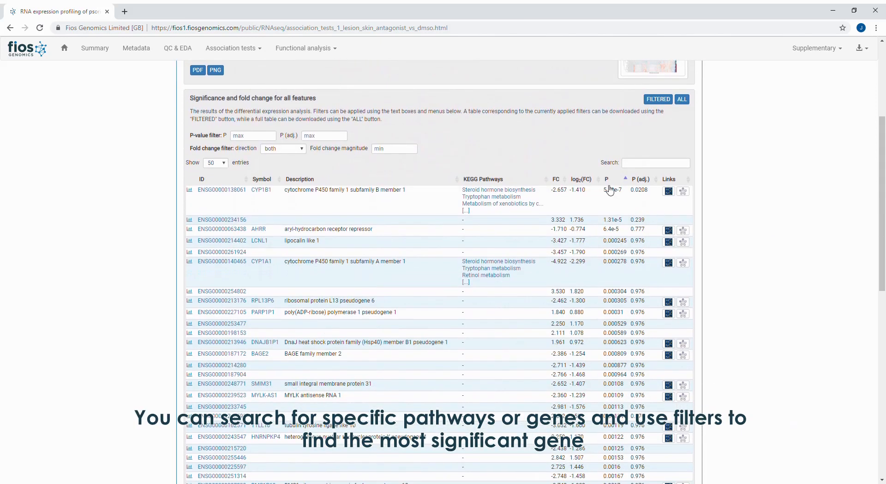
{"action": "mouse_move", "coordinate": [582, 180]}
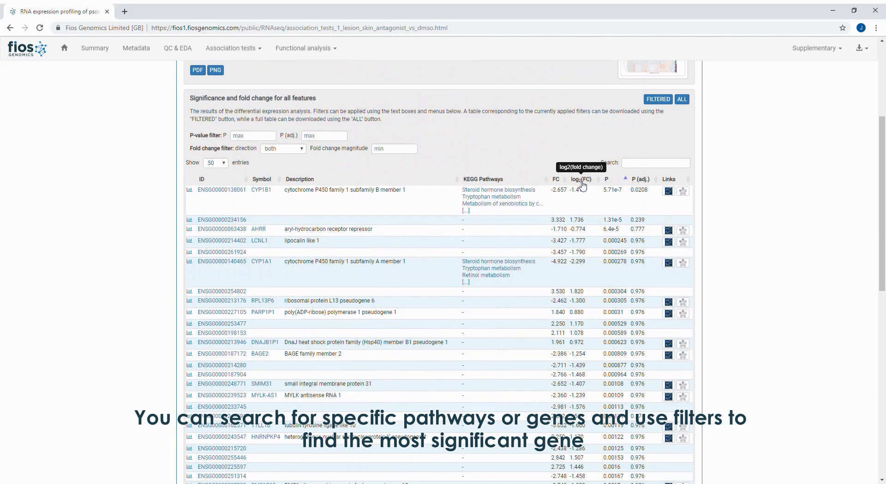
Sort the all-features table by log2(FC), then by P (adj.).
{"action": "left_click", "coordinate": [581, 179]}
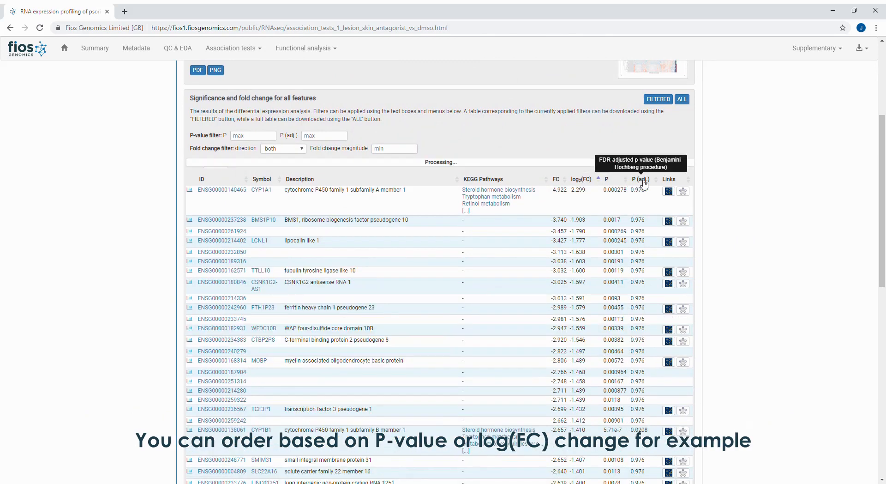
{"action": "left_click", "coordinate": [642, 179]}
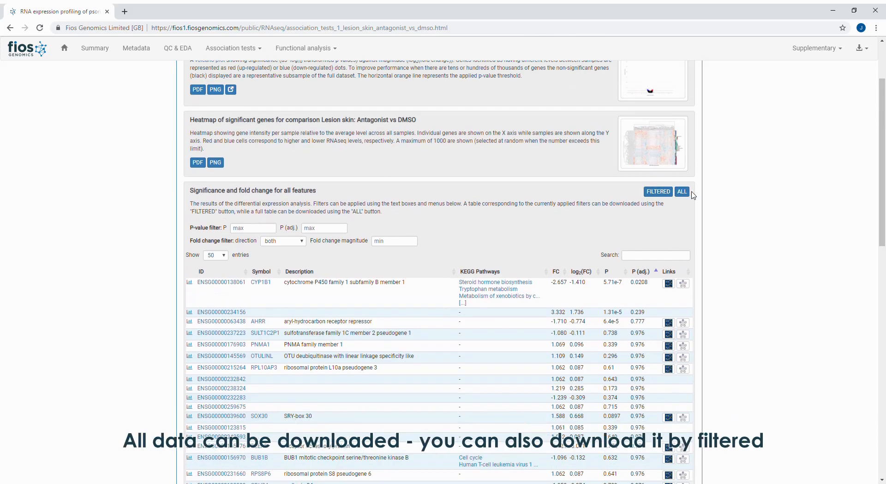
Scroll past the features table to the Significance profile and Fold change profile tables.
{"action": "scroll", "scroll_direction": "down", "scroll_amount": 3}
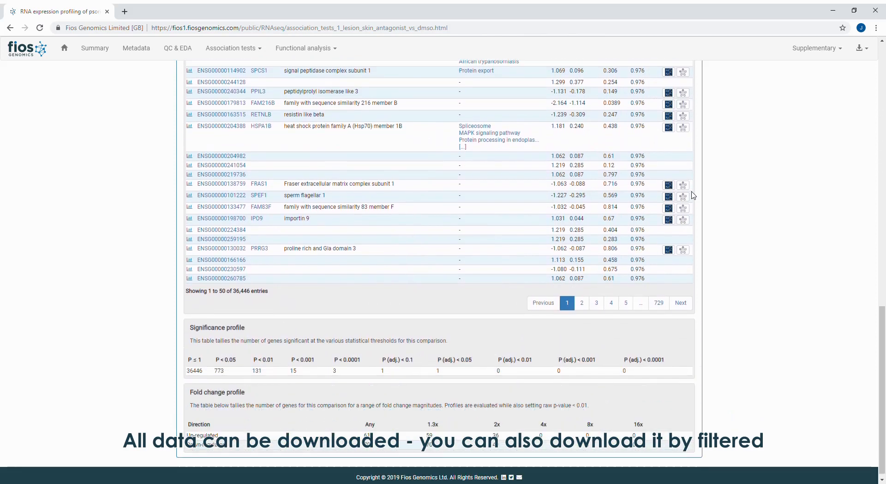
{"action": "scroll", "scroll_direction": "down", "scroll_amount": 3}
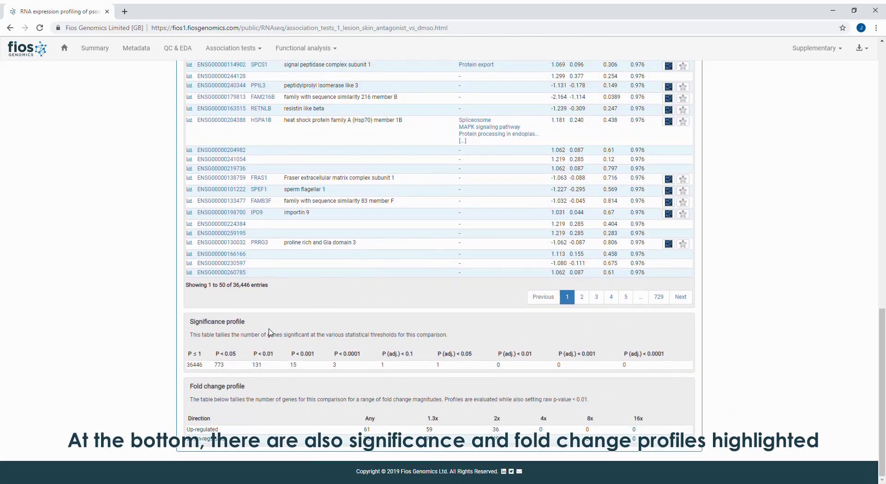
{"action": "mouse_move", "coordinate": [257, 338]}
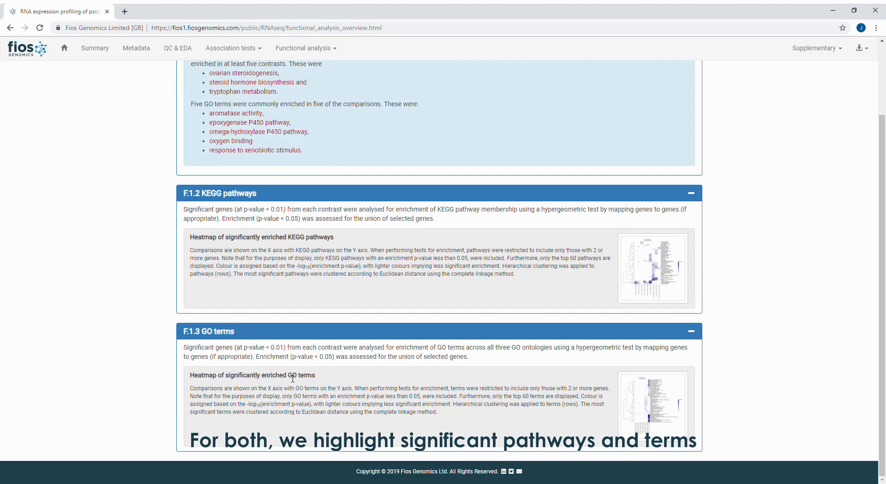
Enlarge the enriched KEGG pathways bubble plot for Lesion skin Antagonist vs DMSO.
{"action": "left_click", "coordinate": [652, 267]}
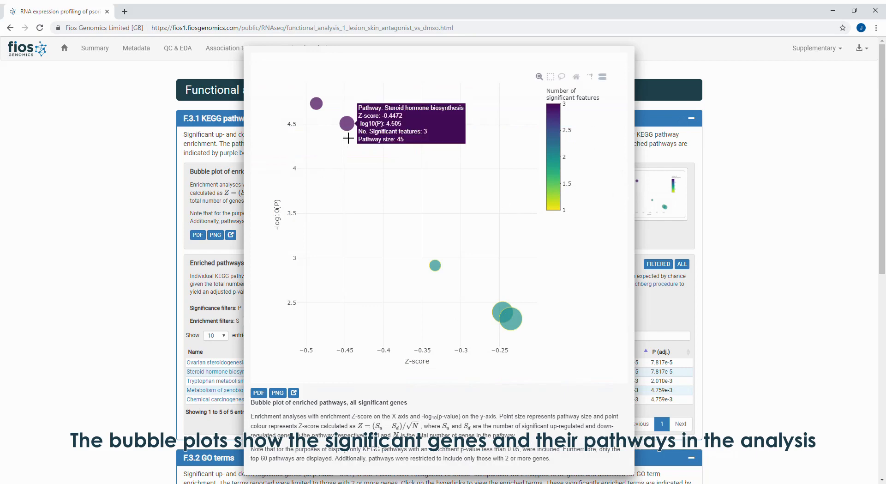
{"action": "mouse_move", "coordinate": [489, 290]}
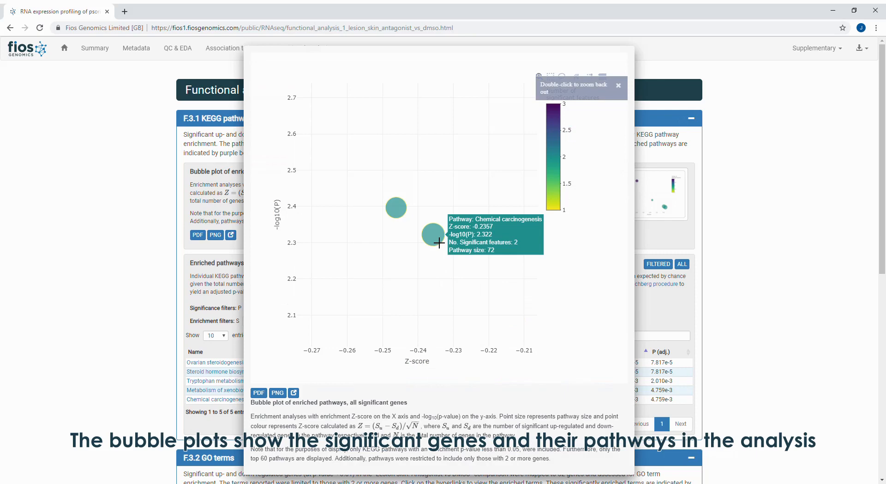
{"action": "mouse_move", "coordinate": [143, 210]}
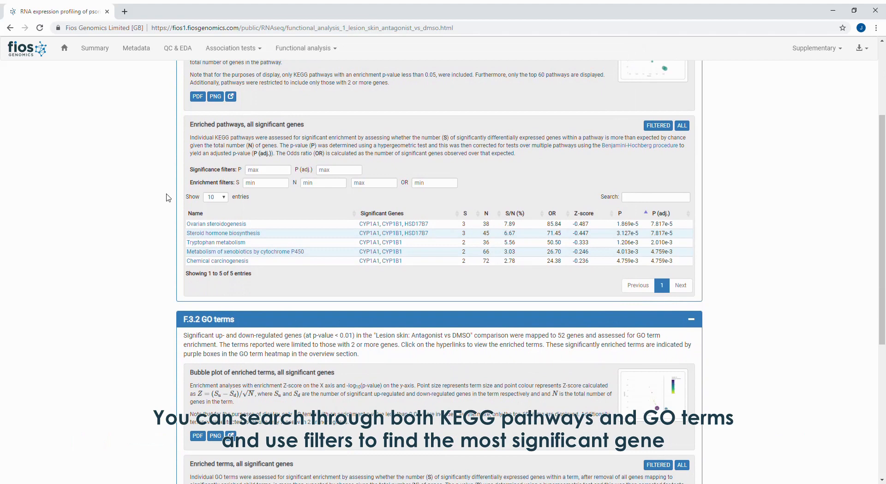
Sort the GO terms table by P (adj.), go to page 3, then return to the top.
{"action": "scroll", "scroll_direction": "down", "scroll_amount": 3}
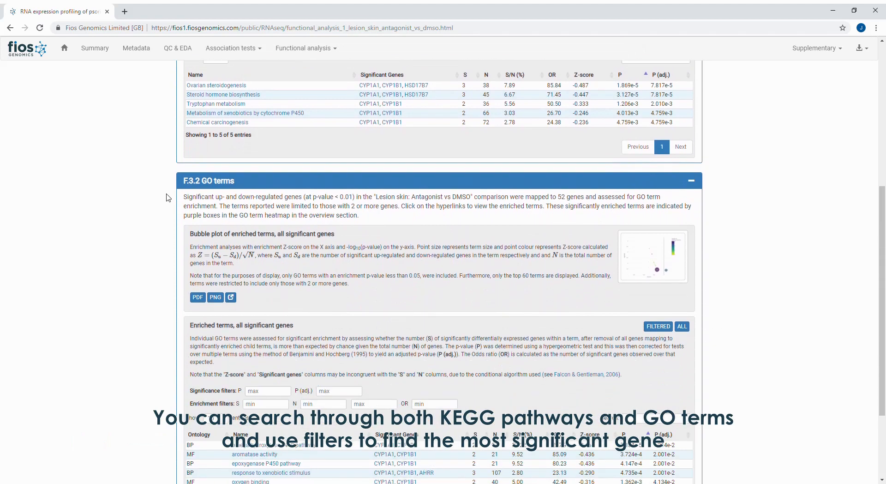
{"action": "scroll", "scroll_direction": "down", "scroll_amount": 3}
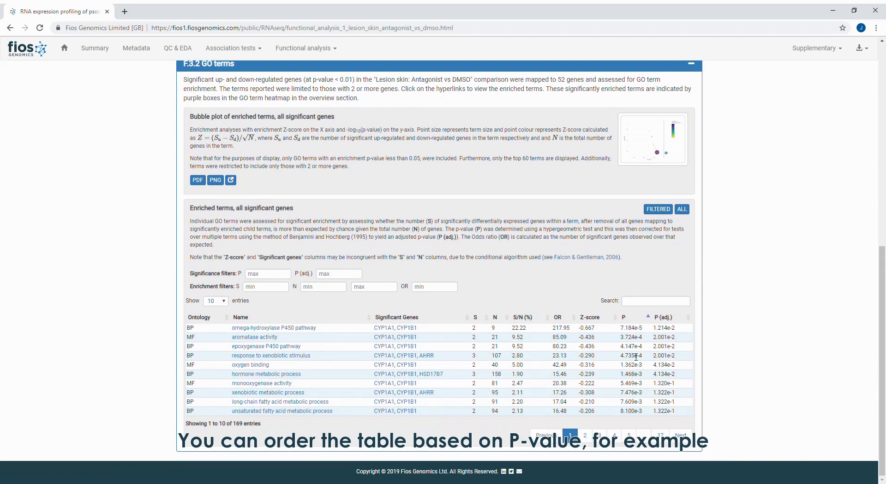
{"action": "left_click", "coordinate": [664, 317]}
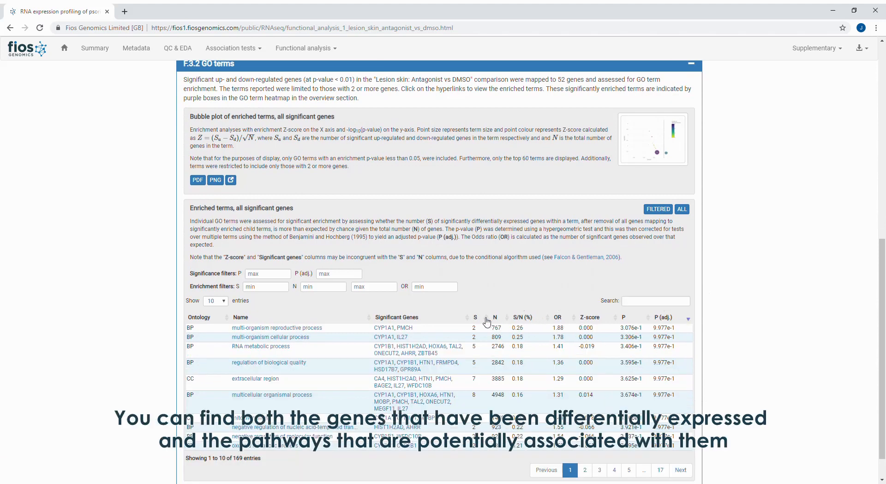
{"action": "mouse_move", "coordinate": [445, 311]}
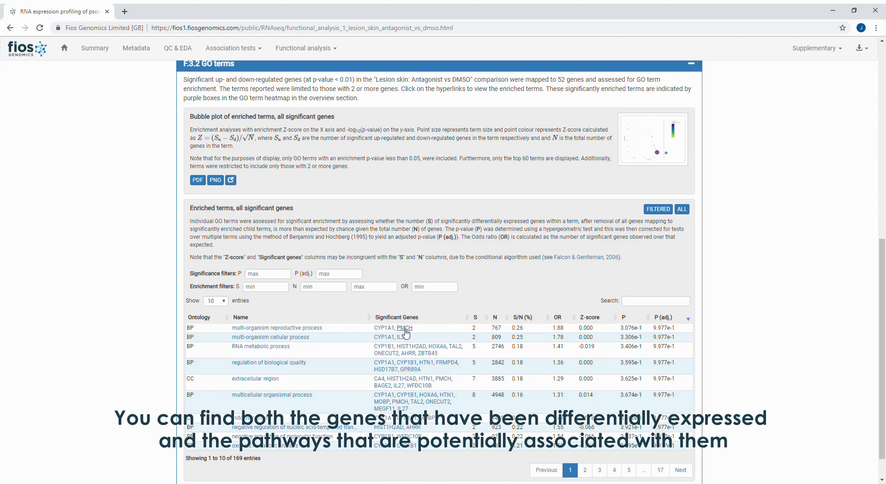
{"action": "scroll", "scroll_direction": "down", "scroll_amount": 3}
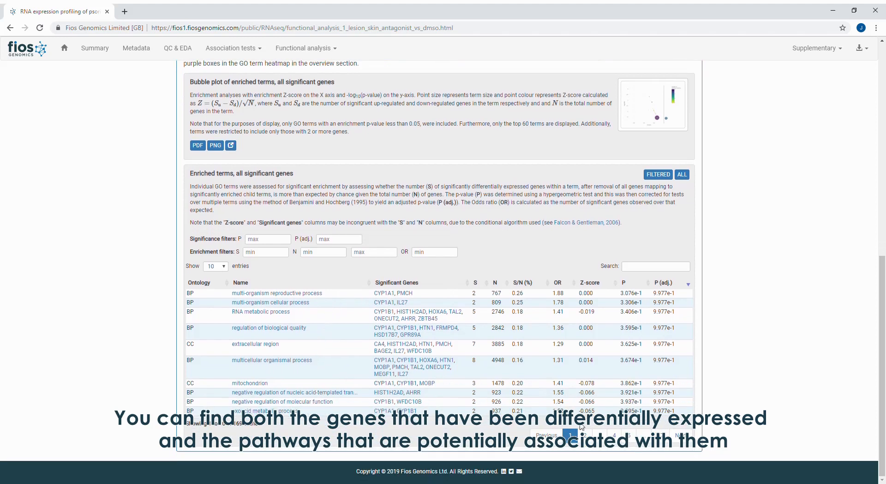
{"action": "left_click", "coordinate": [585, 434]}
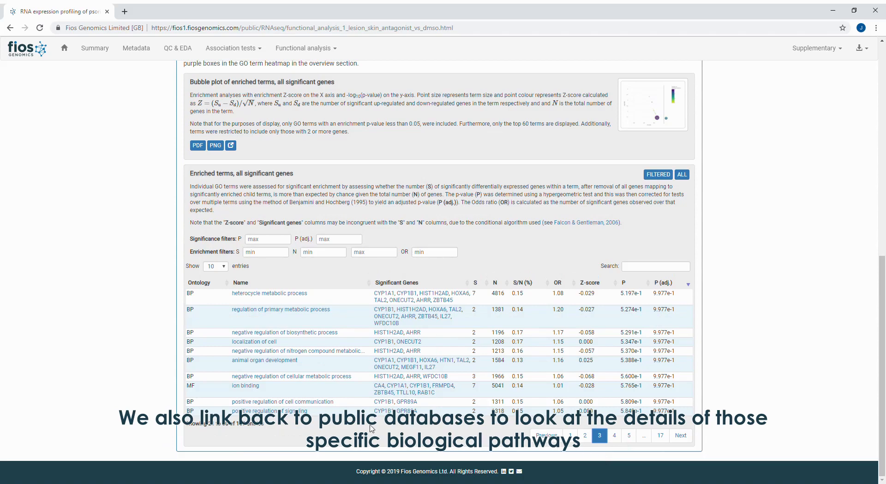
{"action": "mouse_move", "coordinate": [371, 428]}
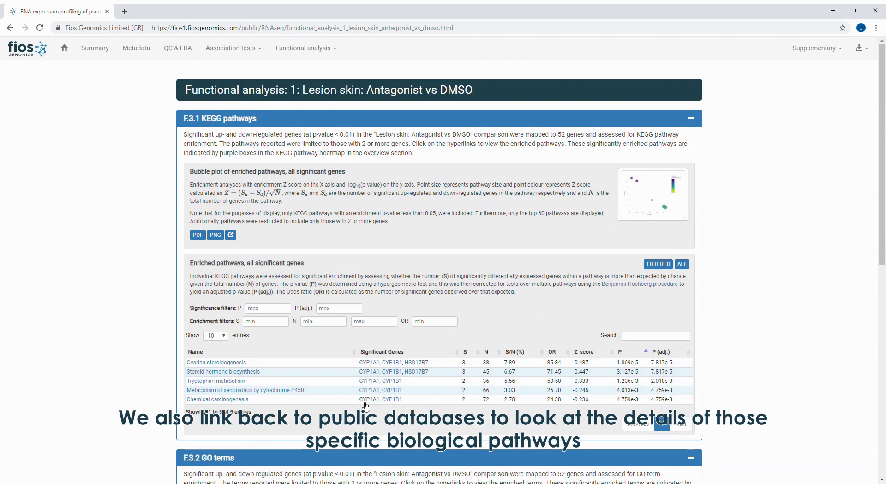
{"action": "left_click", "coordinate": [816, 48]}
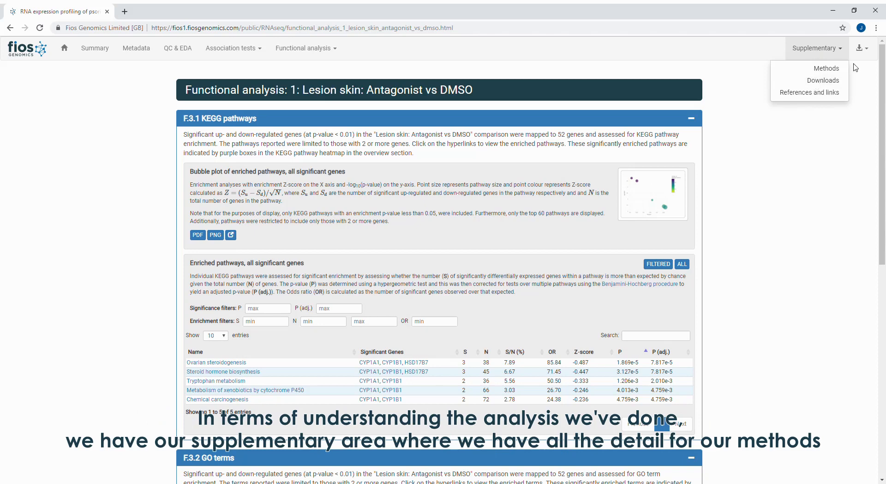
{"action": "mouse_move", "coordinate": [826, 68]}
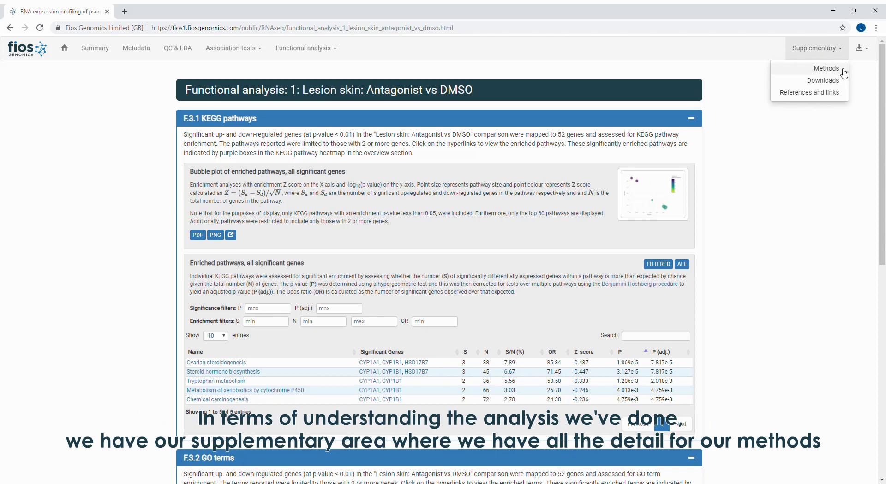
Open Supplementary Methods and scroll through confounding factors, QC and statistical testing sections.
{"action": "left_click", "coordinate": [826, 68]}
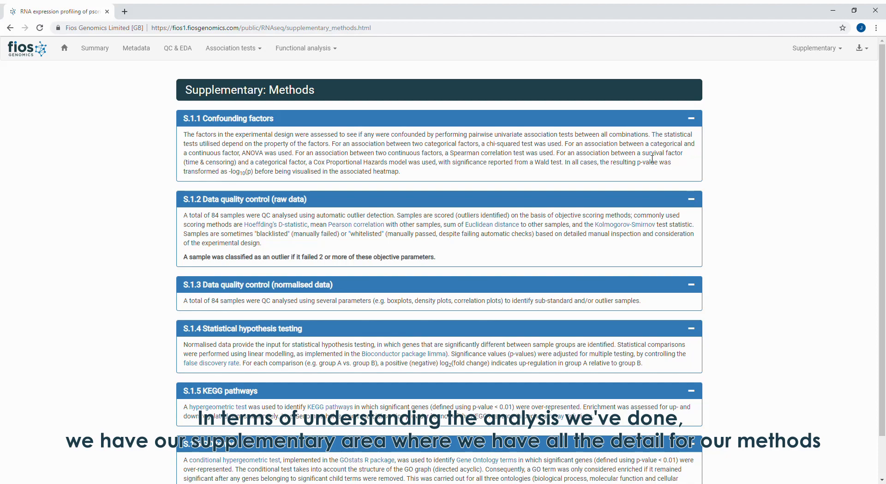
{"action": "scroll", "scroll_direction": "down", "scroll_amount": 3}
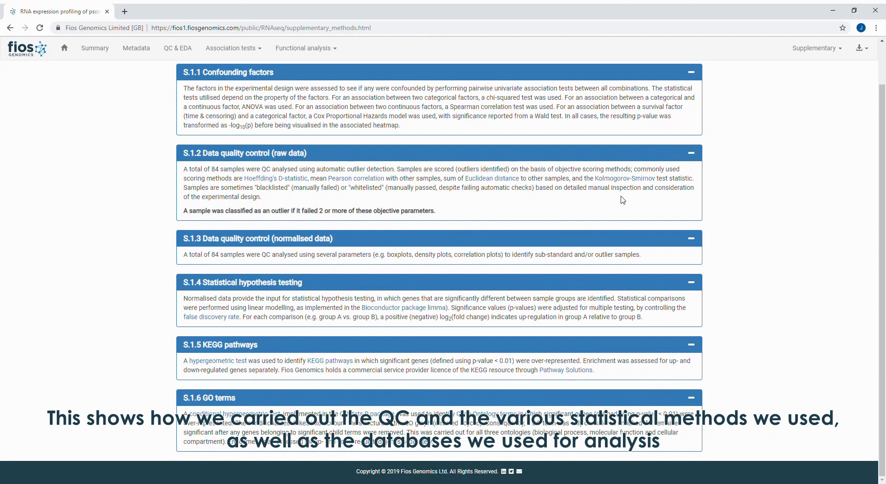
{"action": "mouse_move", "coordinate": [235, 408]}
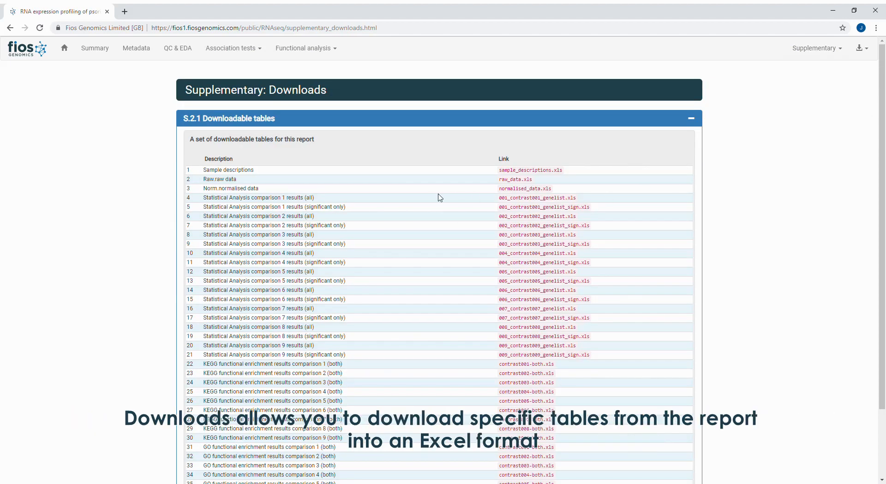
Scroll down through the Downloadable tables list on the Supplementary Downloads page.
{"action": "scroll", "scroll_direction": "down", "scroll_amount": 3}
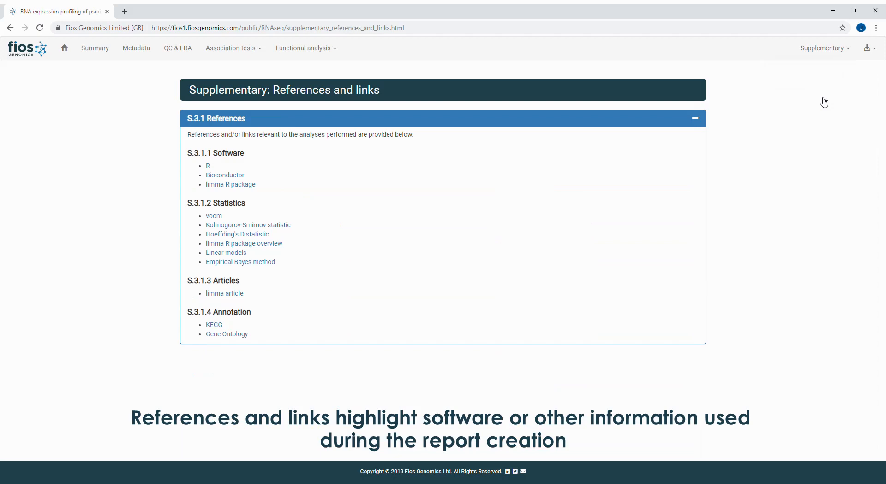
{"action": "mouse_move", "coordinate": [395, 221]}
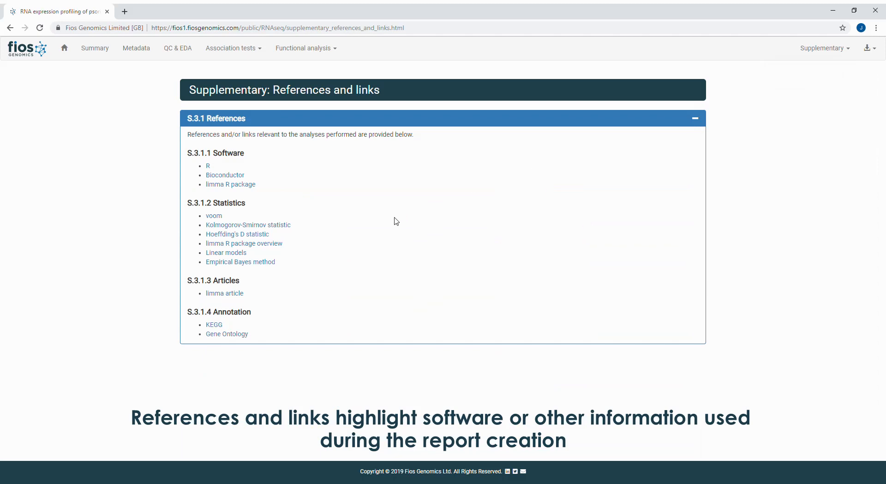
Show the download menu offering Compact and Standard PDF report versions.
{"action": "left_click", "coordinate": [869, 48]}
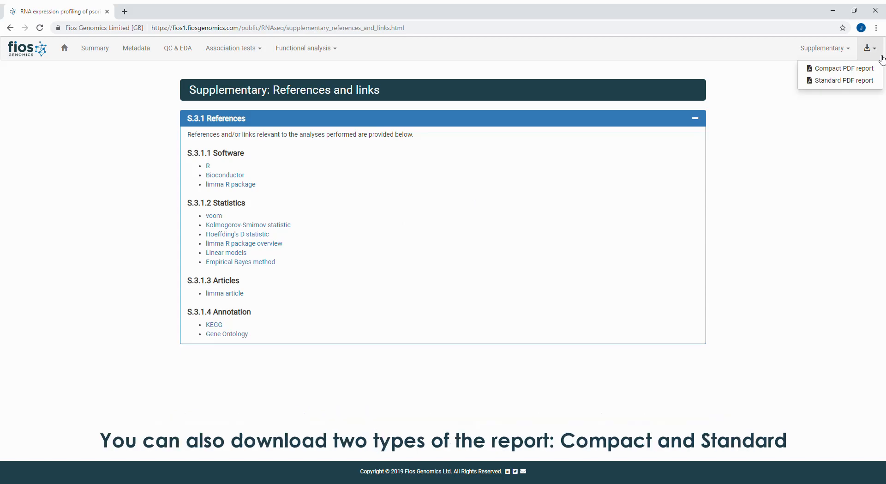
{"action": "mouse_move", "coordinate": [842, 68]}
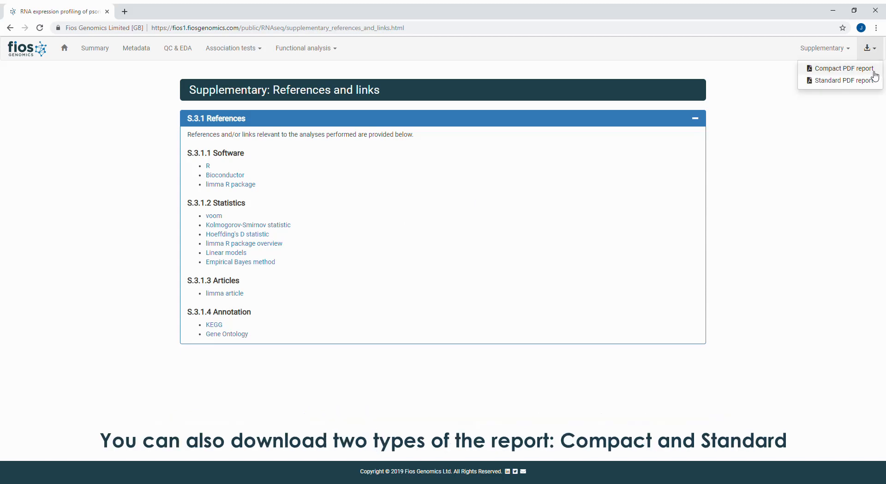